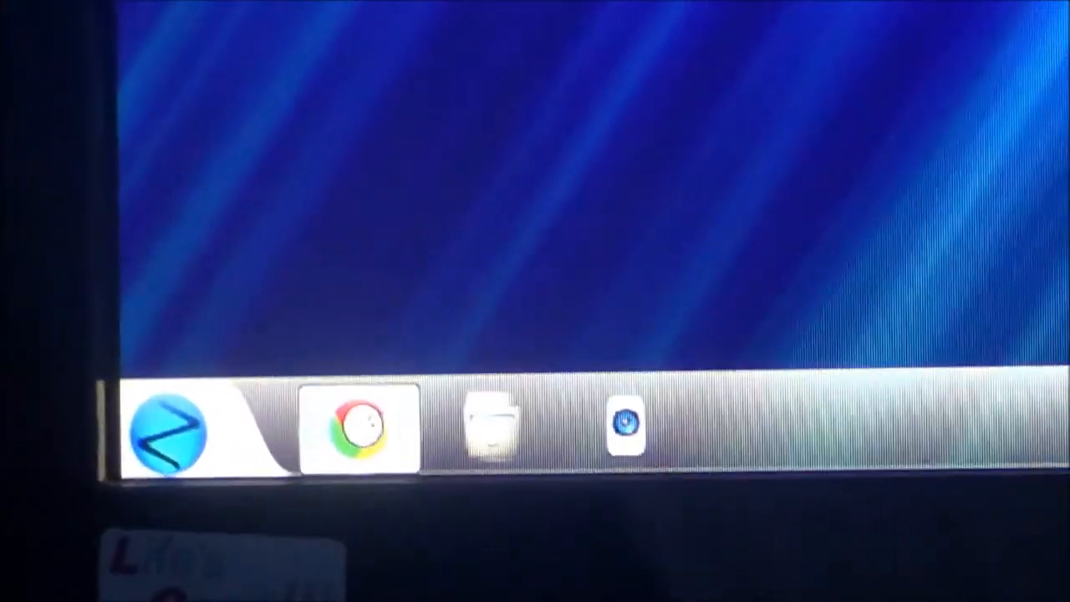
Step: Launch Chrome from the dock icon so the Welcome to Chrome sign-in page appears
click(354, 444)
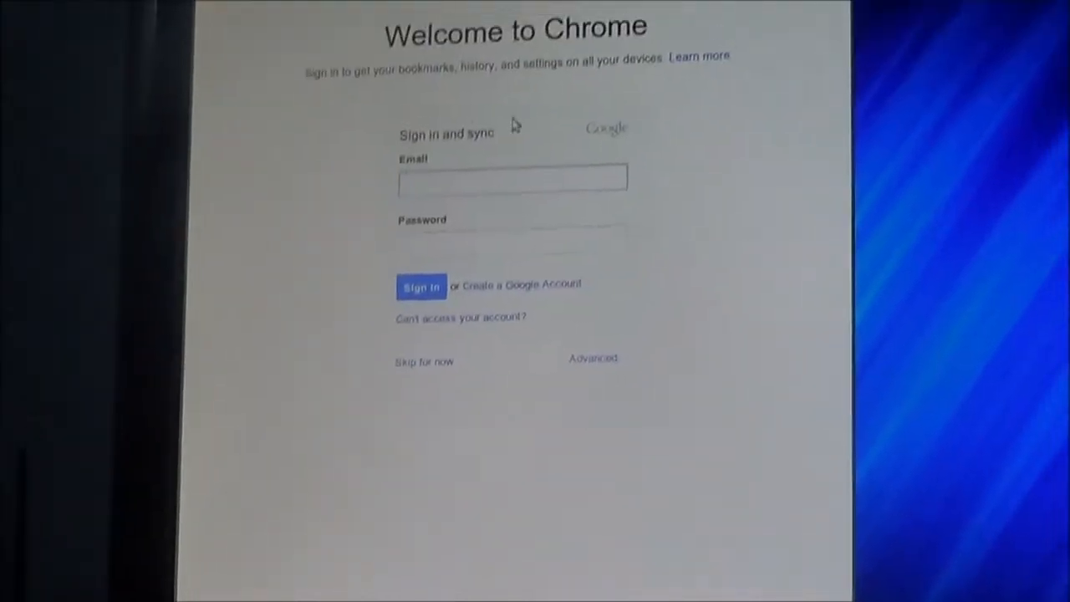